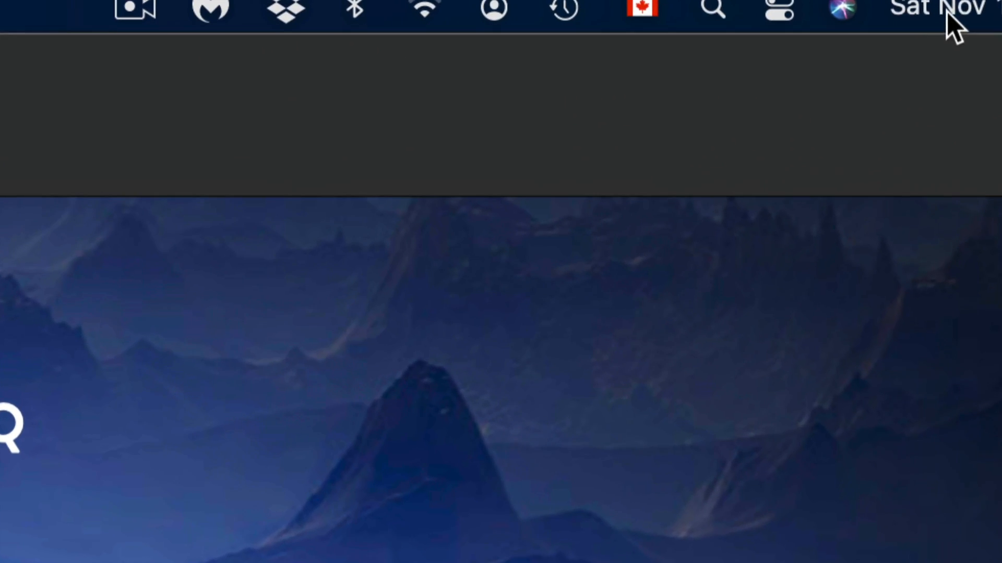
# - Open Notification Center from the menu bar clock to see notifications and widgets
pyautogui.click(937, 10)
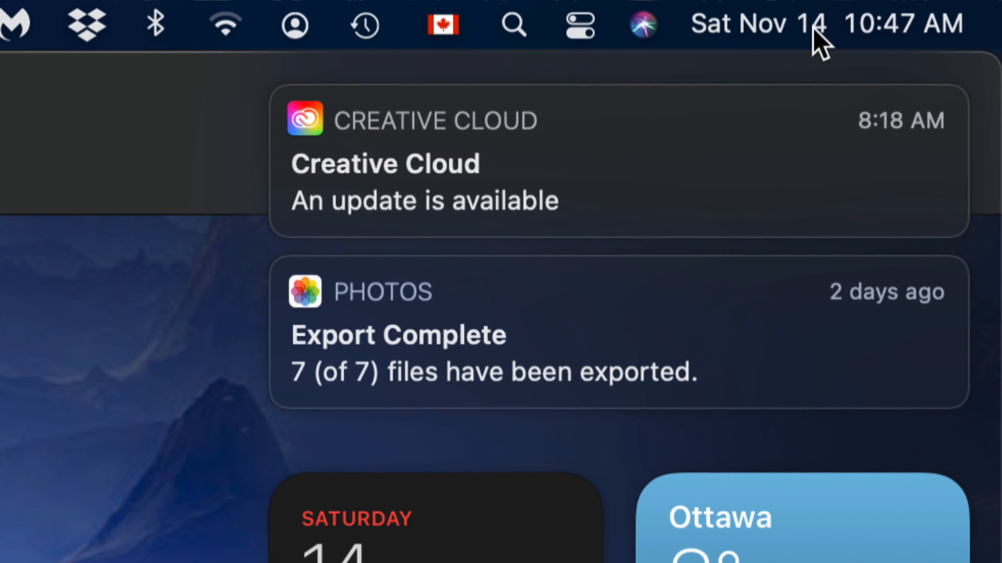
pyautogui.moveTo(799, 162)
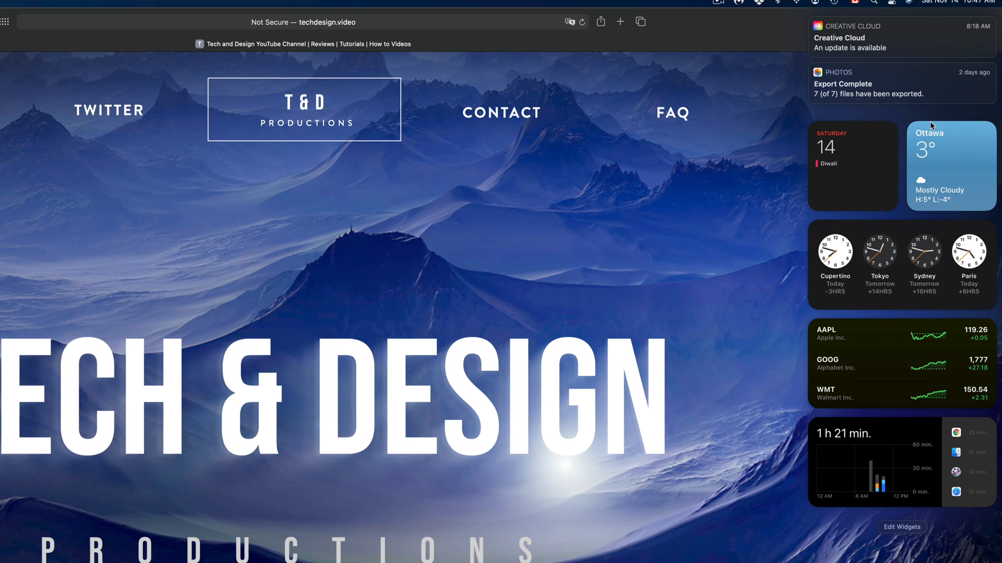
pyautogui.moveTo(836, 25)
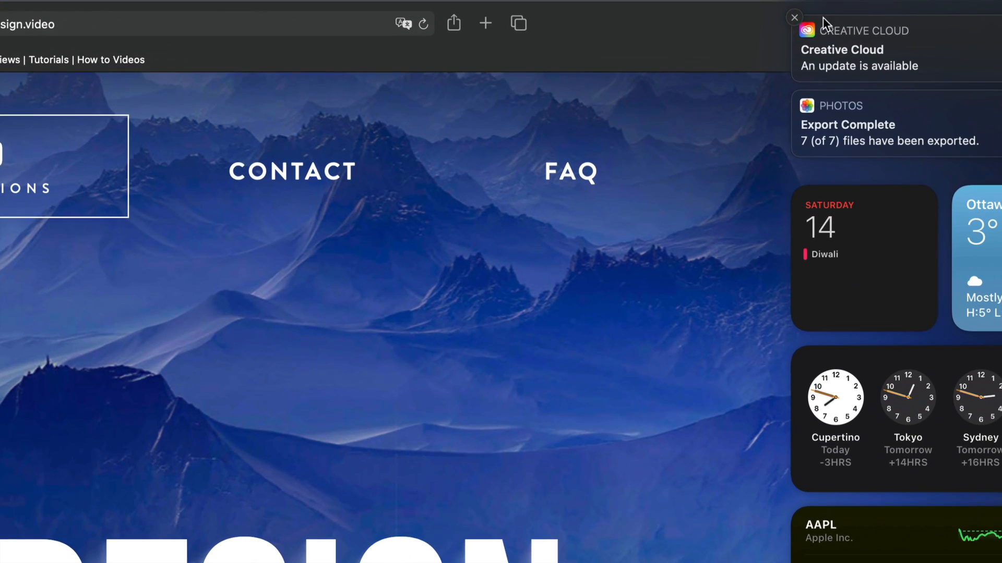
# - Clear the Creative Cloud and Photos notifications and scroll to the end of the widget list
pyautogui.click(794, 17)
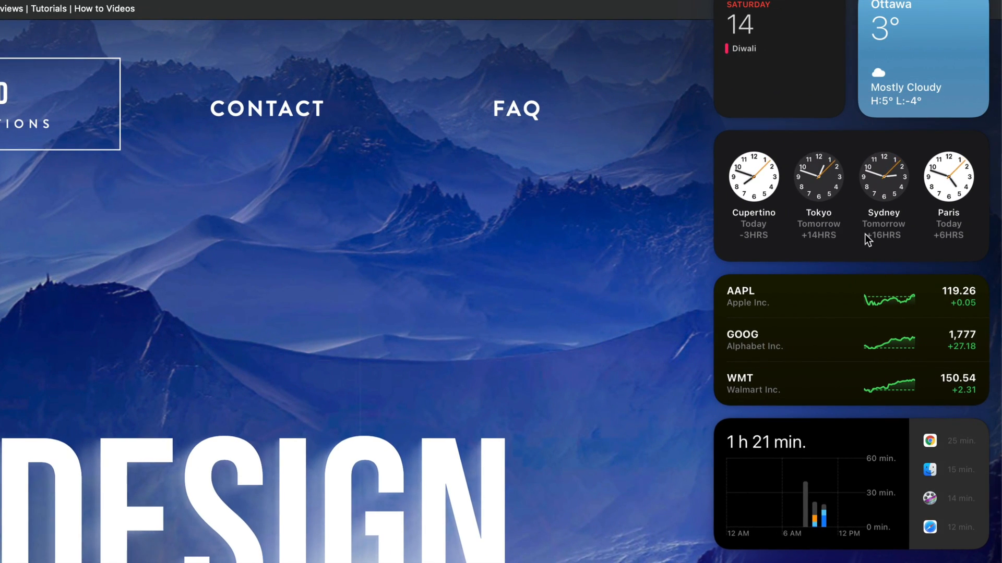
pyautogui.moveTo(866, 498)
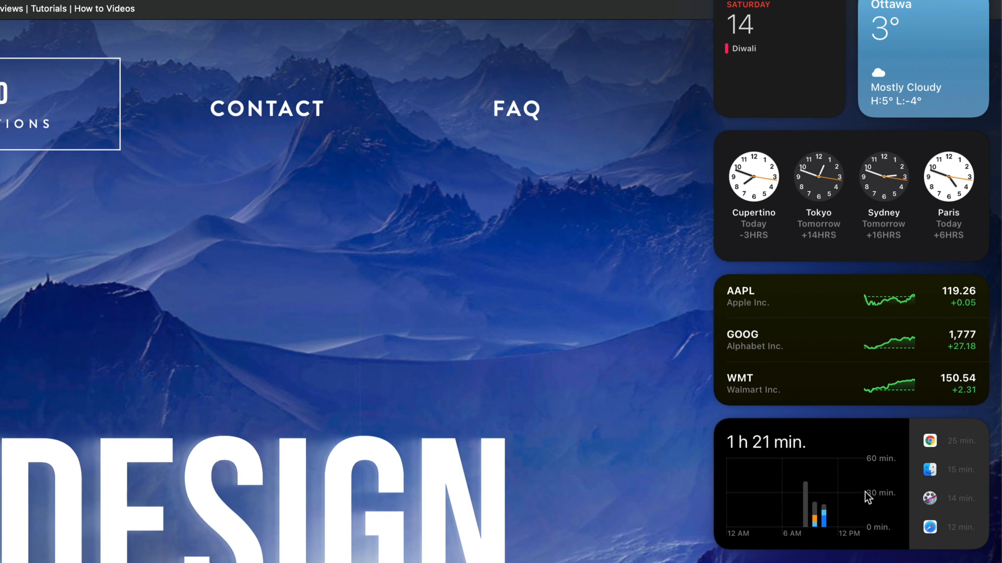
pyautogui.scroll(-3)
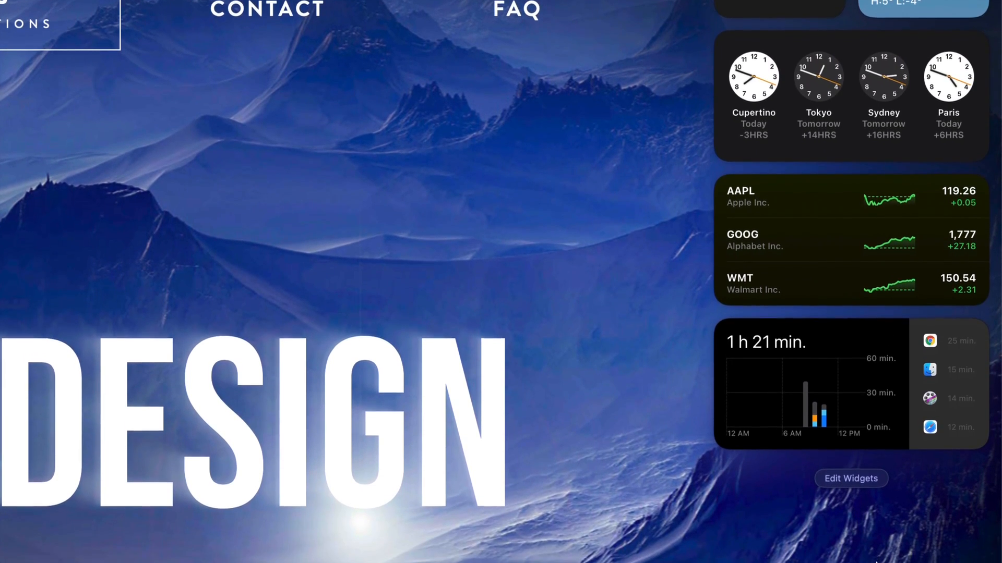
pyautogui.scroll(-3)
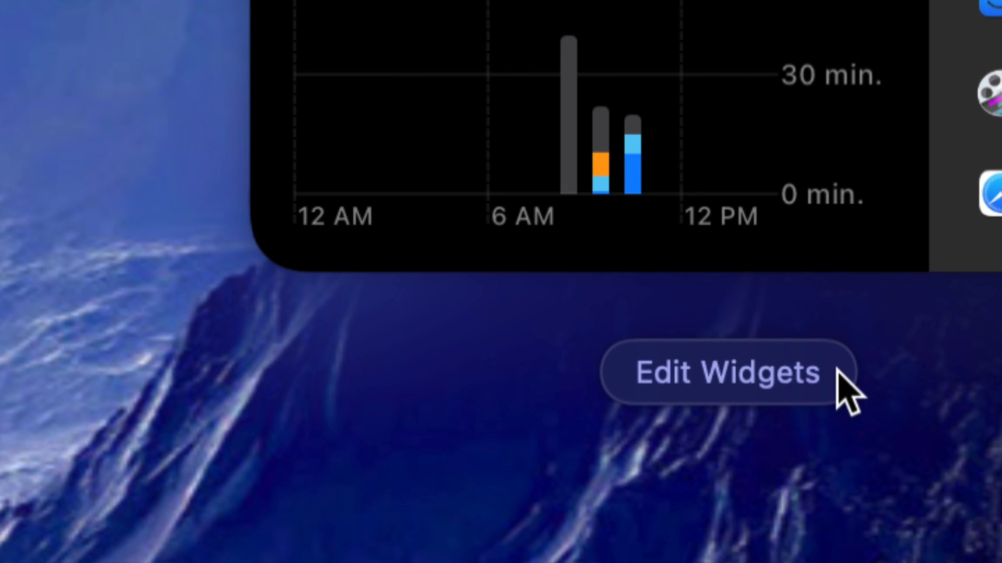
# - Enter widget editing and remove the Screen Time widget from the panel
pyautogui.click(730, 374)
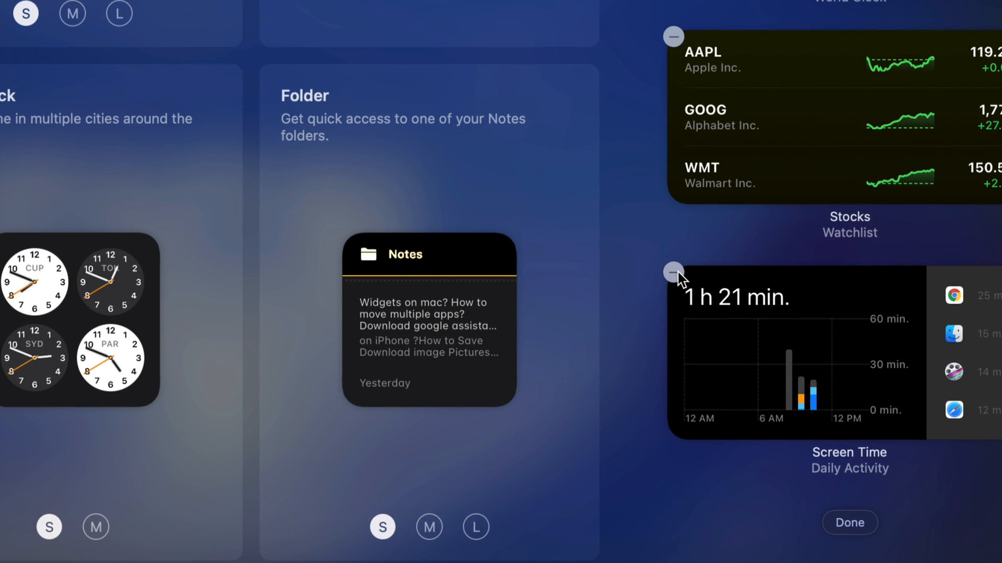
pyautogui.click(672, 271)
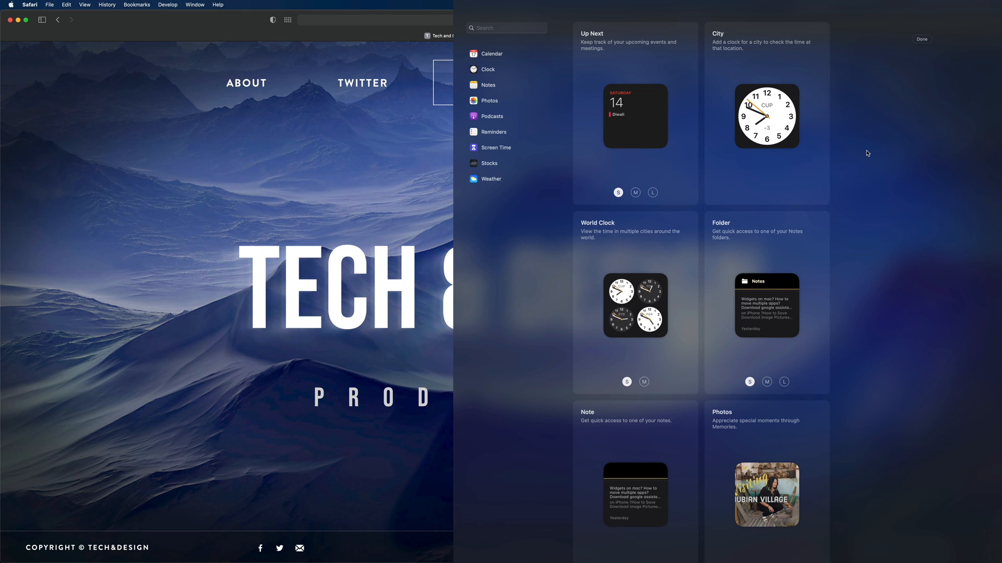
pyautogui.moveTo(944, 42)
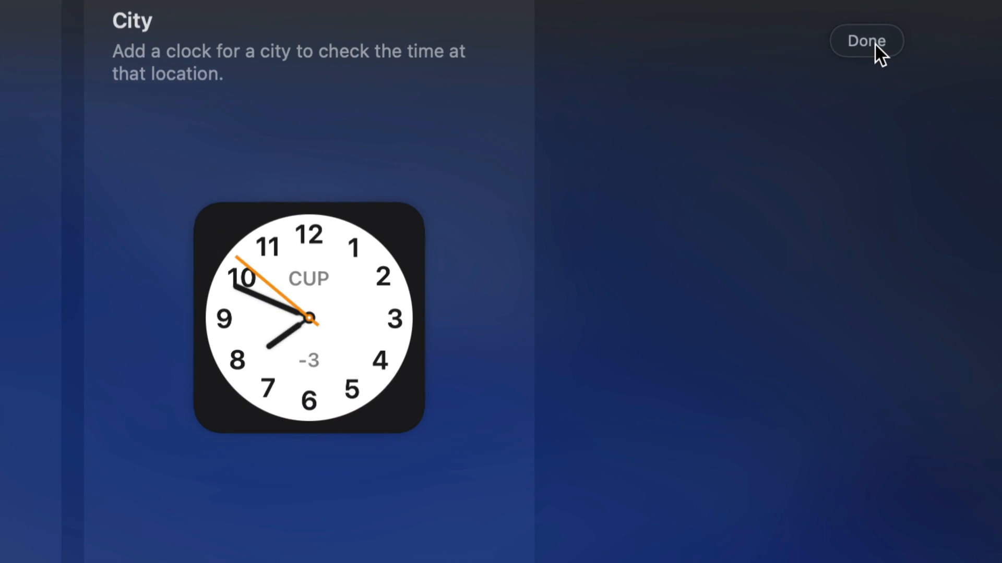
pyautogui.click(866, 40)
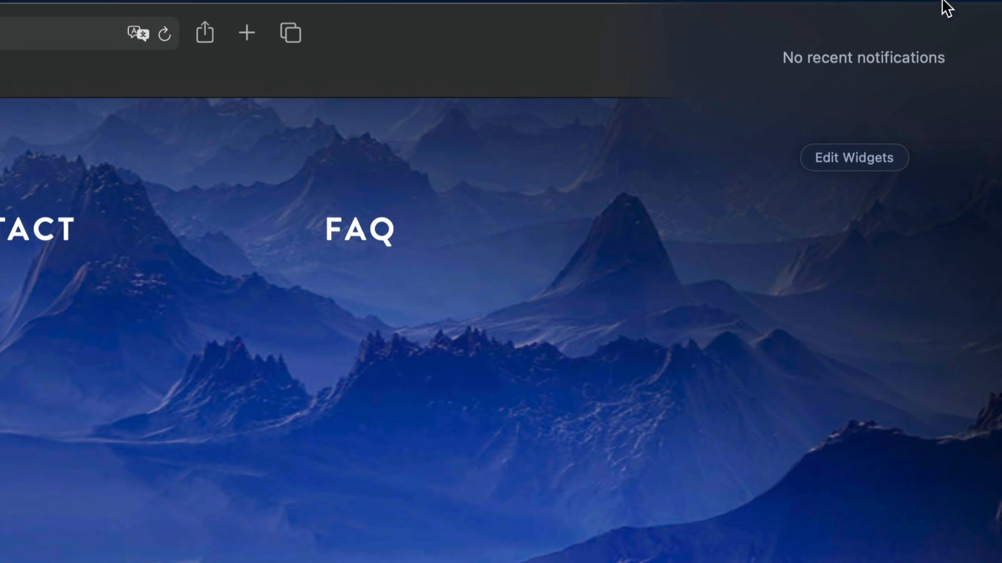
pyautogui.moveTo(869, 169)
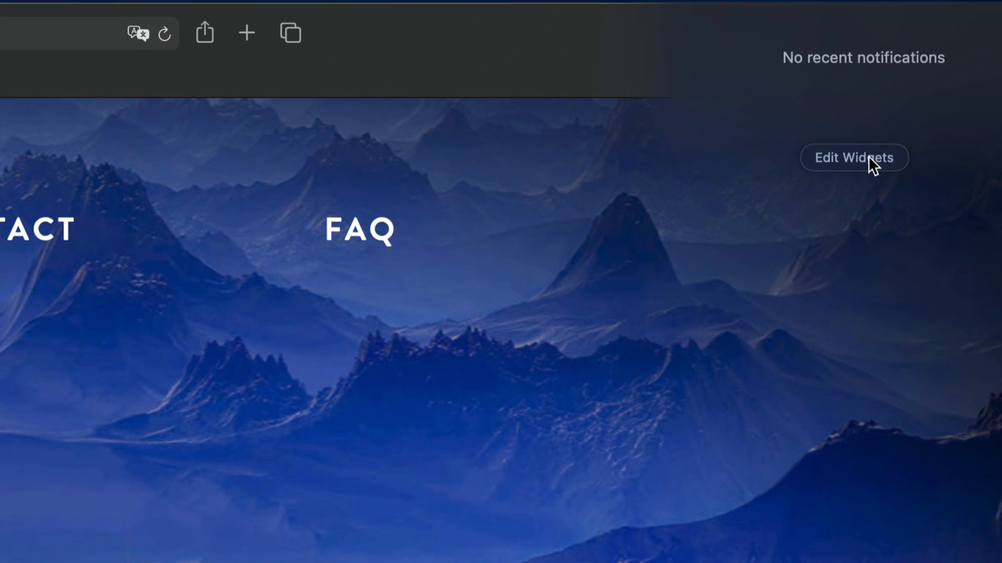
pyautogui.click(853, 157)
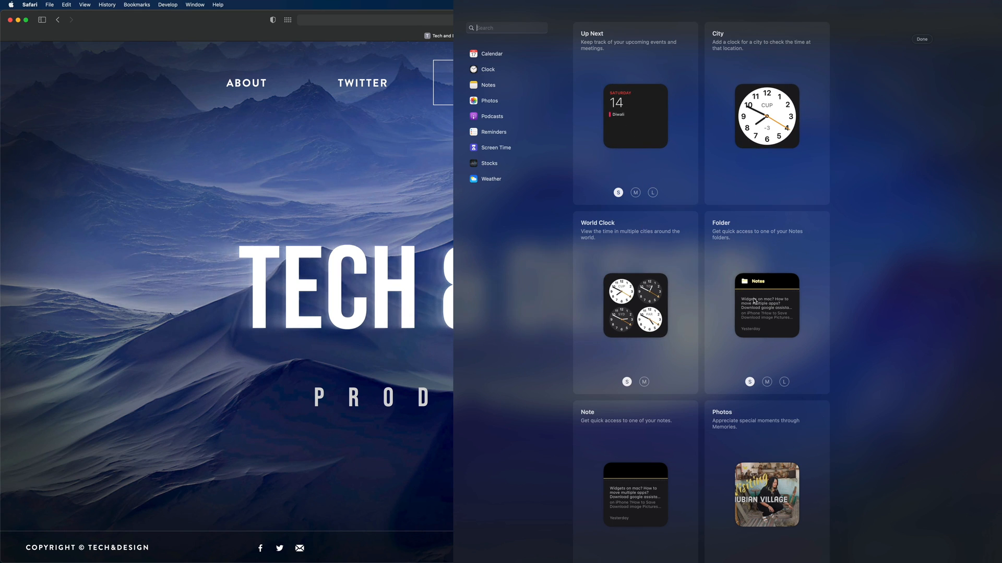
pyautogui.moveTo(767, 310)
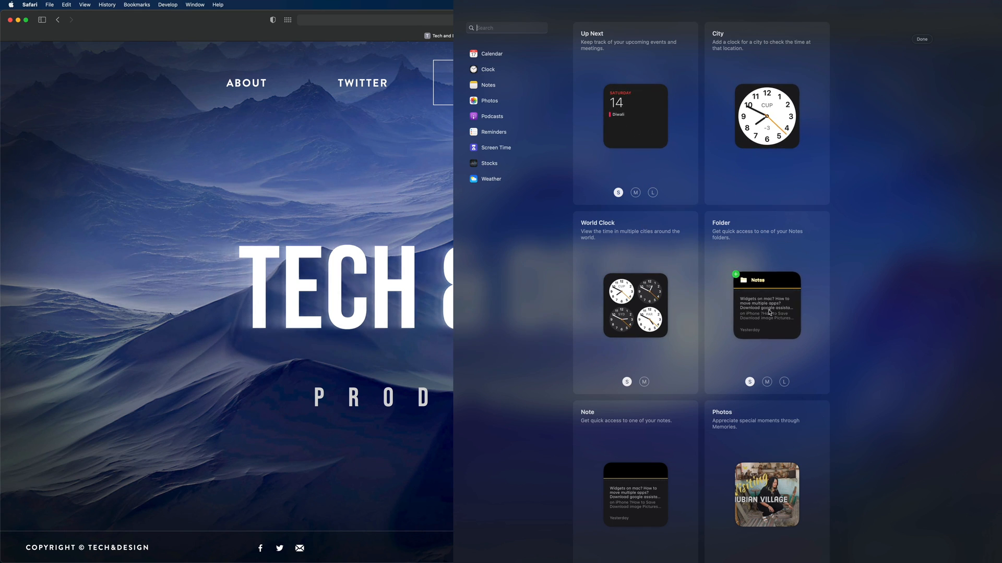
pyautogui.scroll(-3)
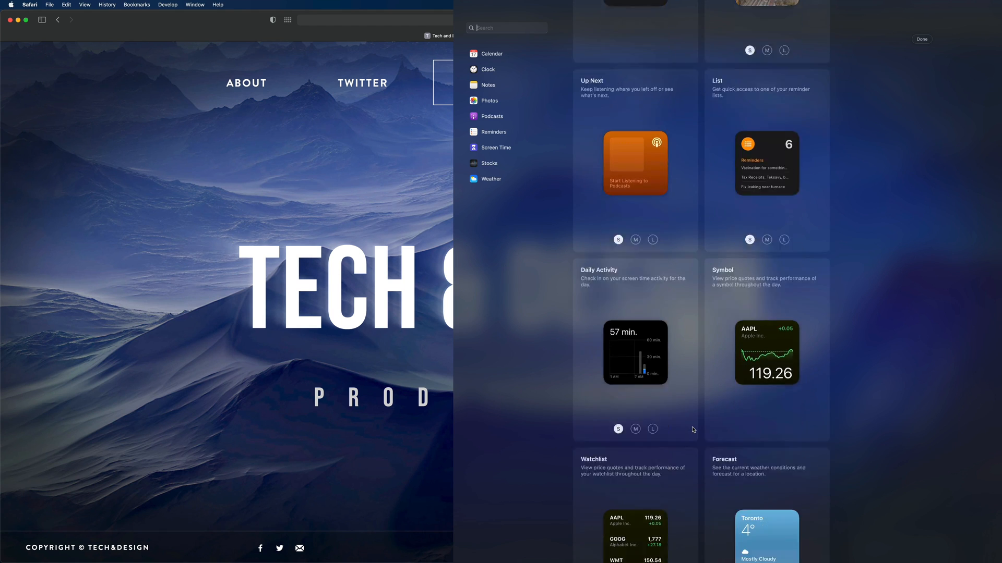
pyautogui.scroll(-3)
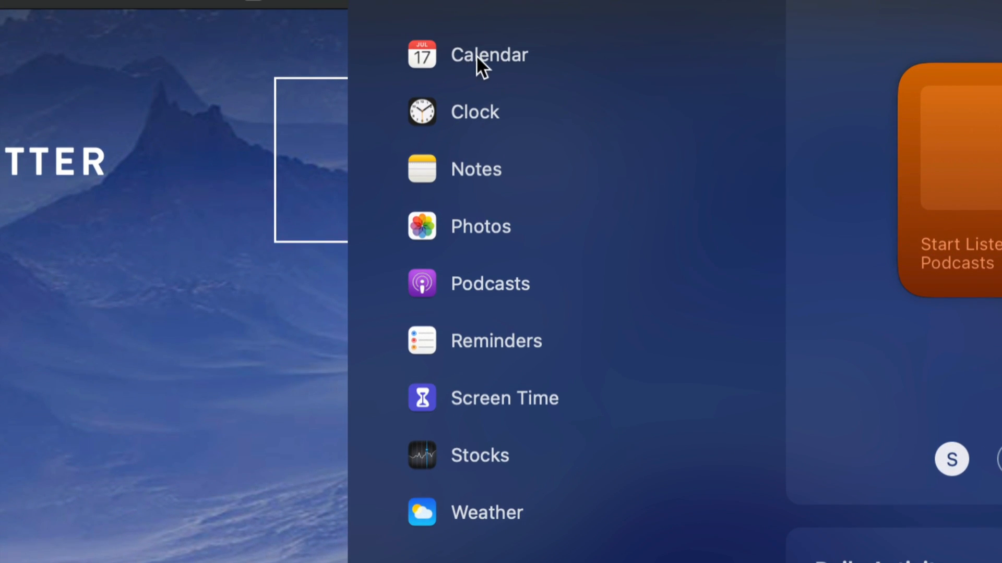
pyautogui.moveTo(496, 193)
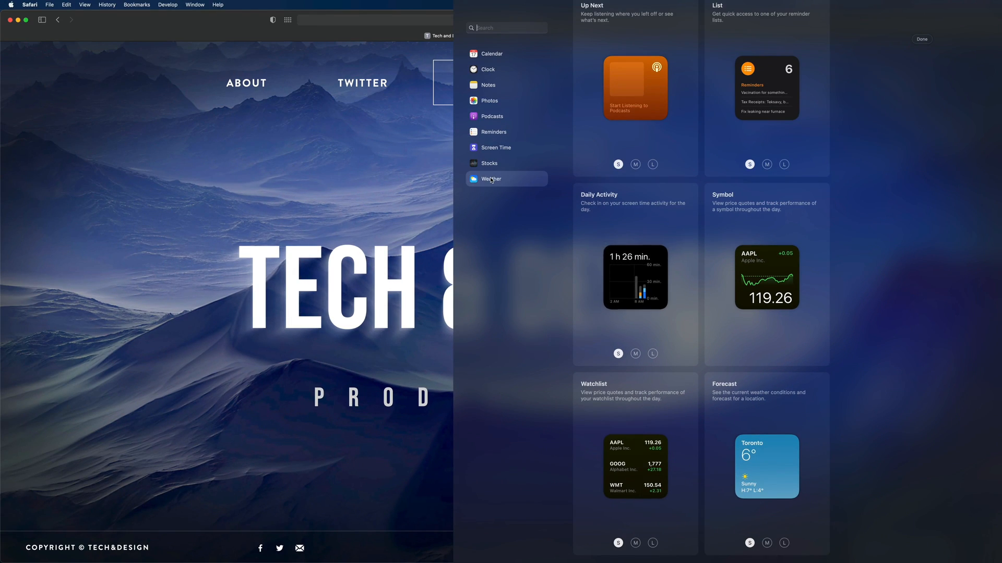
# - Choose Weather in the gallery and preview the Forecast widget at large size
pyautogui.click(490, 179)
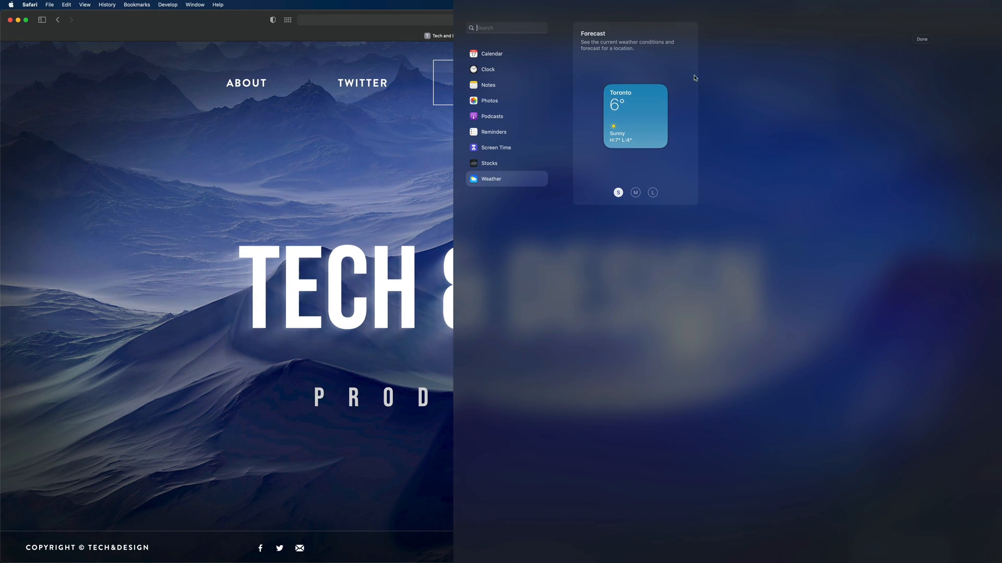
pyautogui.moveTo(663, 179)
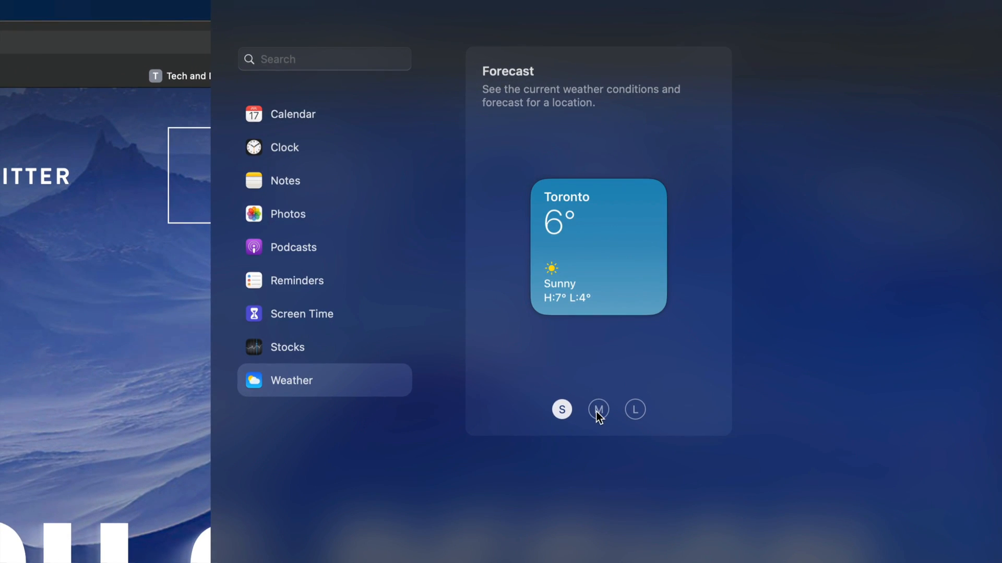
pyautogui.click(635, 409)
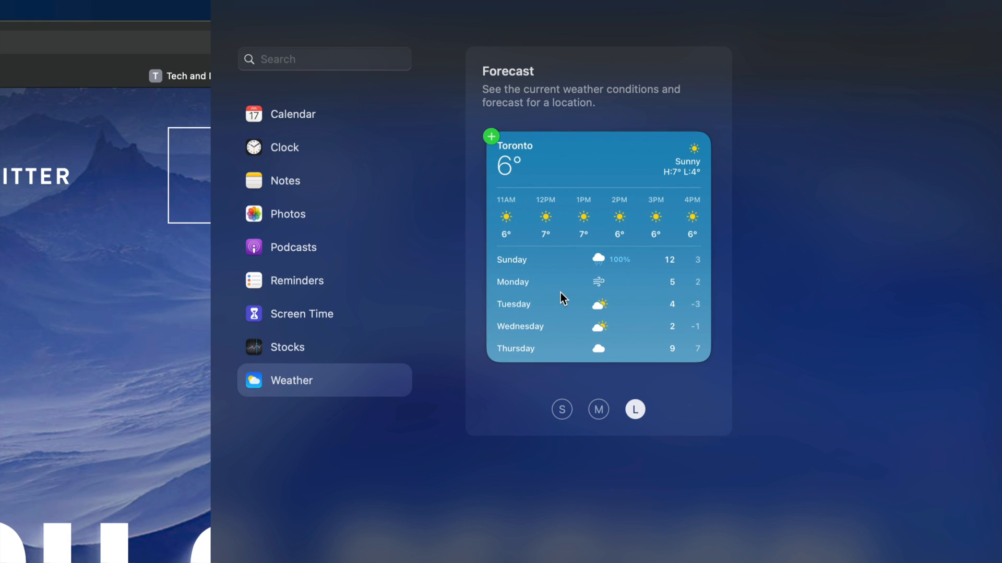
pyautogui.moveTo(492, 137)
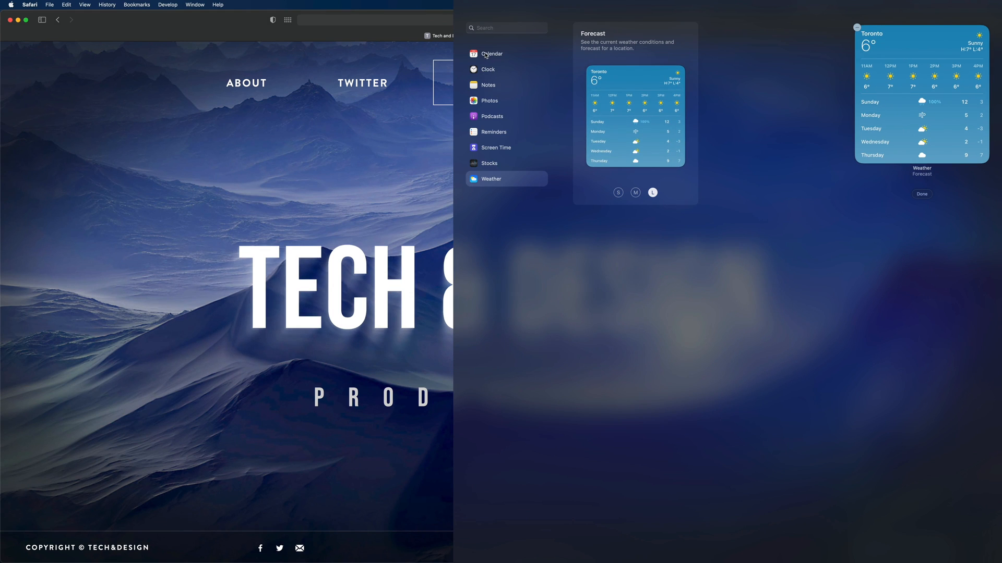
# - Choose Calendar, compare the Up Next widget in S, M and L, and settle on medium
pyautogui.click(490, 55)
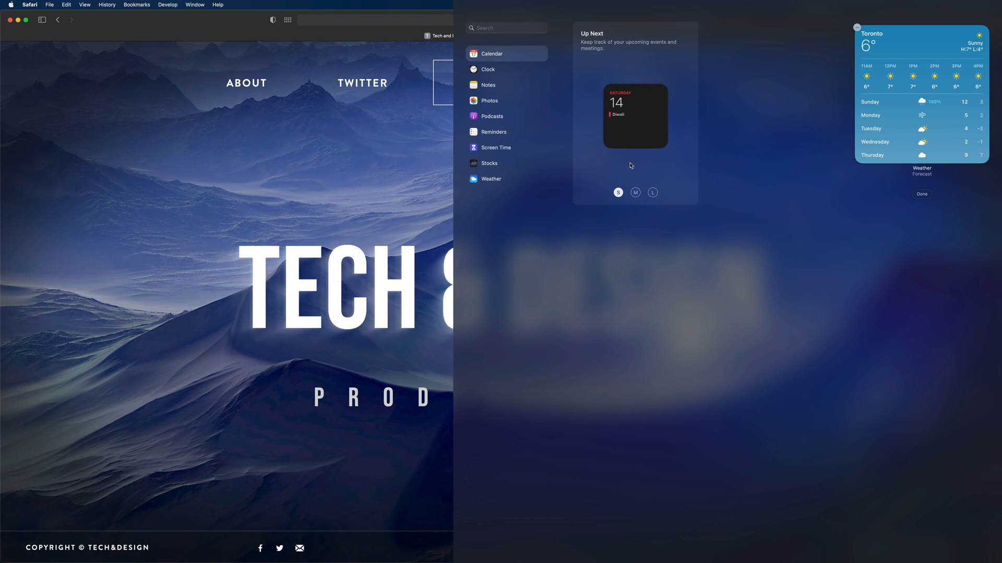
pyautogui.click(652, 192)
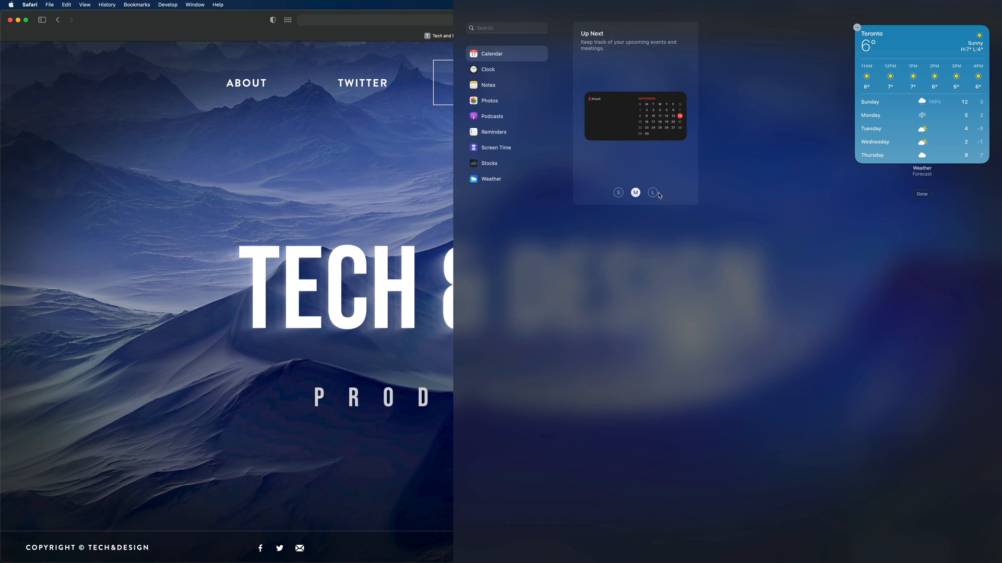
pyautogui.click(617, 192)
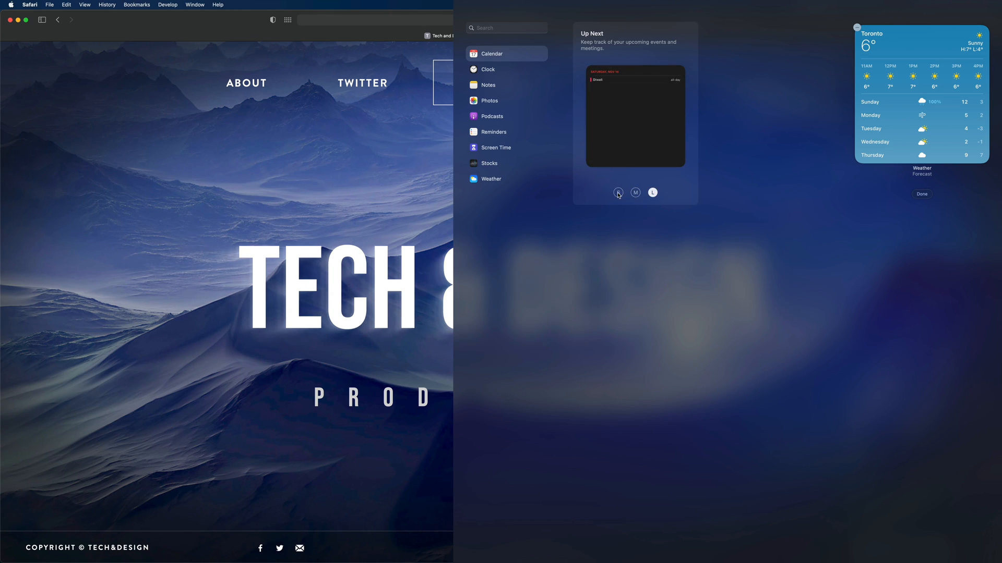
pyautogui.click(618, 192)
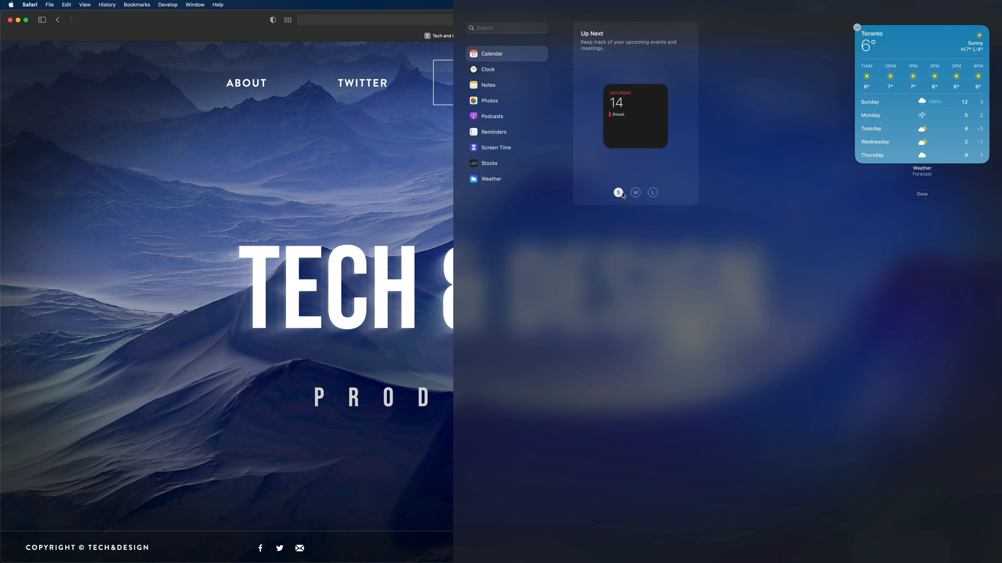
pyautogui.click(635, 192)
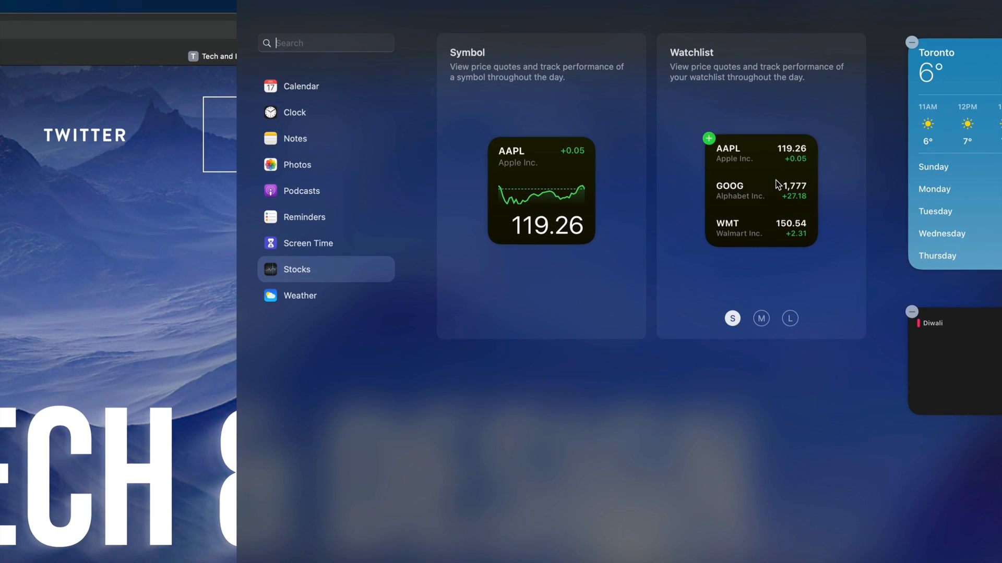
# - Preview the Stocks Watchlist widget at medium, then large size
pyautogui.click(761, 319)
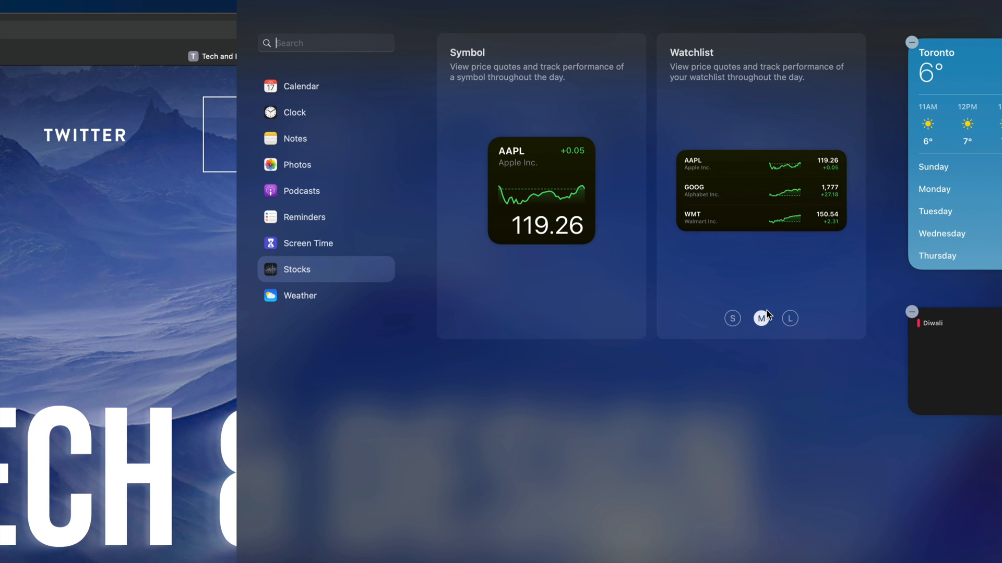
pyautogui.click(790, 318)
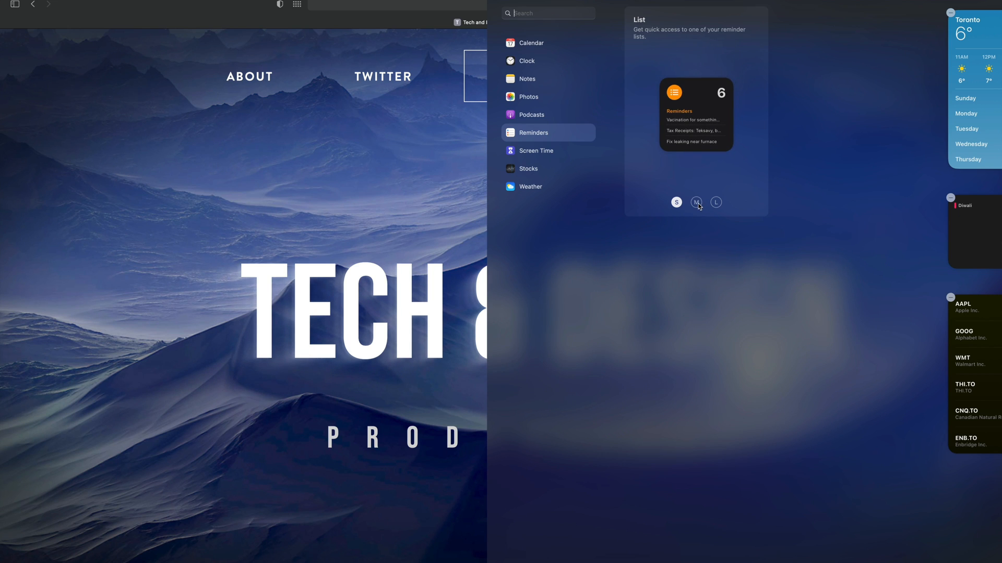
# - Compare the Reminders List widget in large, medium and small, ending on small
pyautogui.click(716, 203)
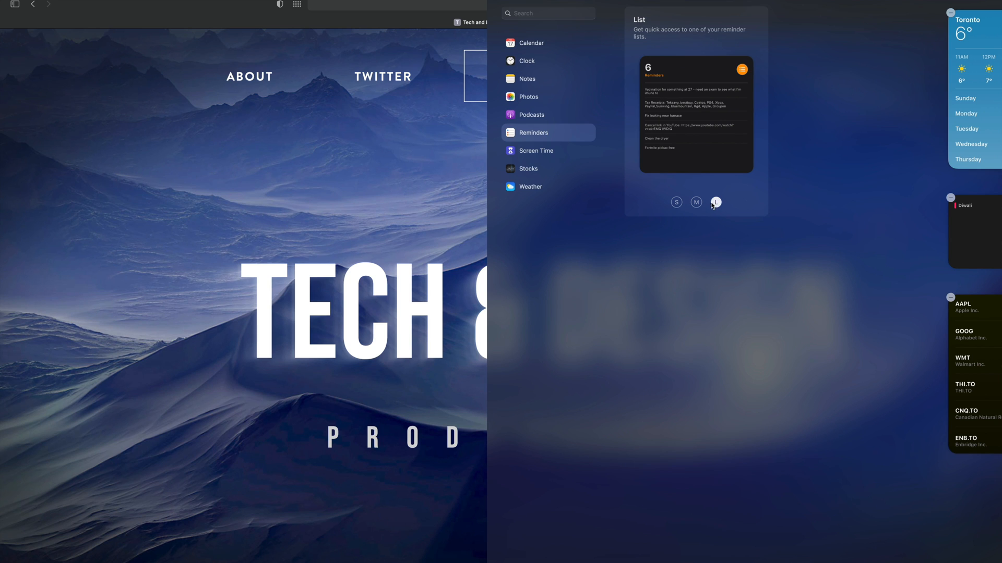
pyautogui.click(676, 202)
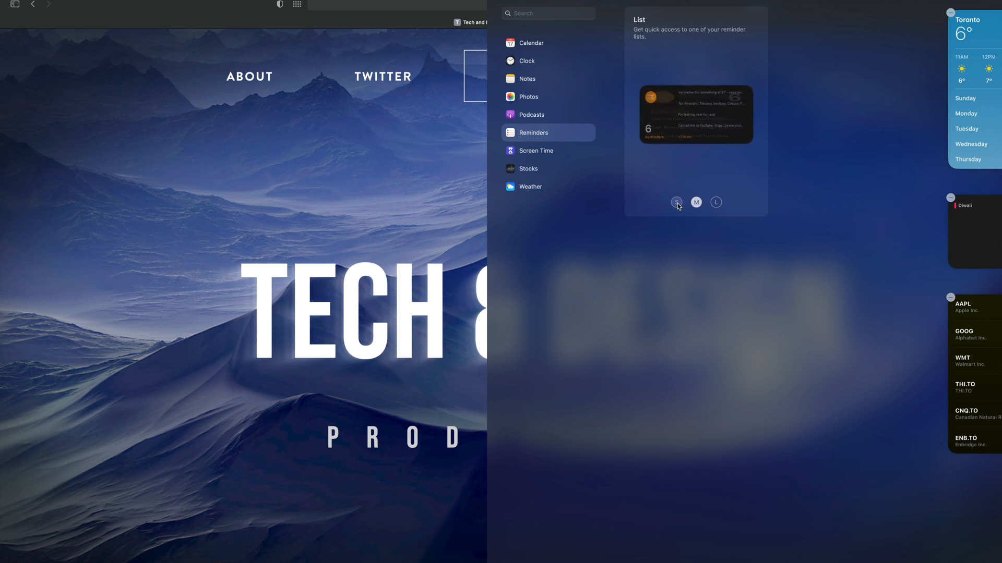
pyautogui.click(676, 202)
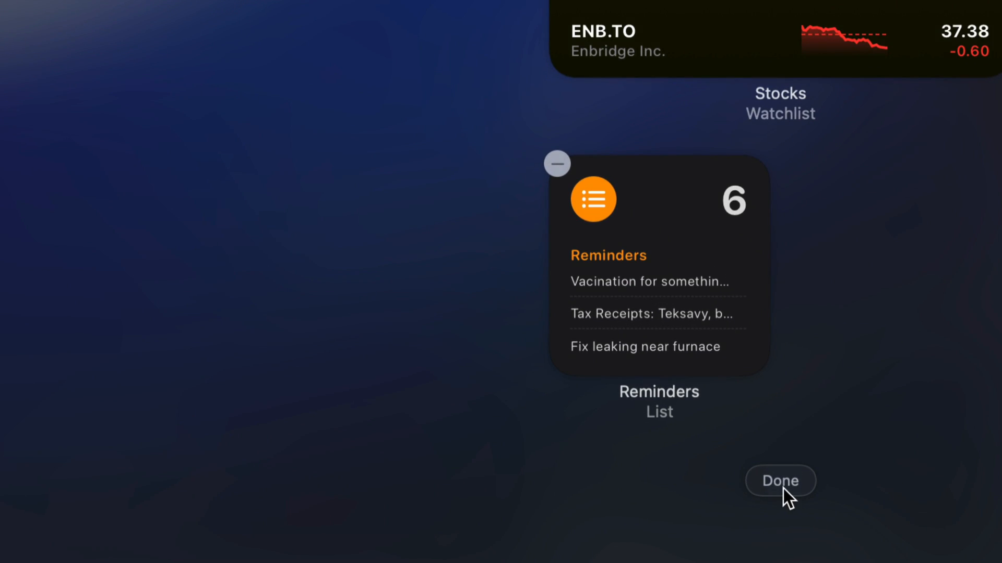
# - Finish editing with Done, then reopen Notification Center to verify the four widgets and close it
pyautogui.click(780, 480)
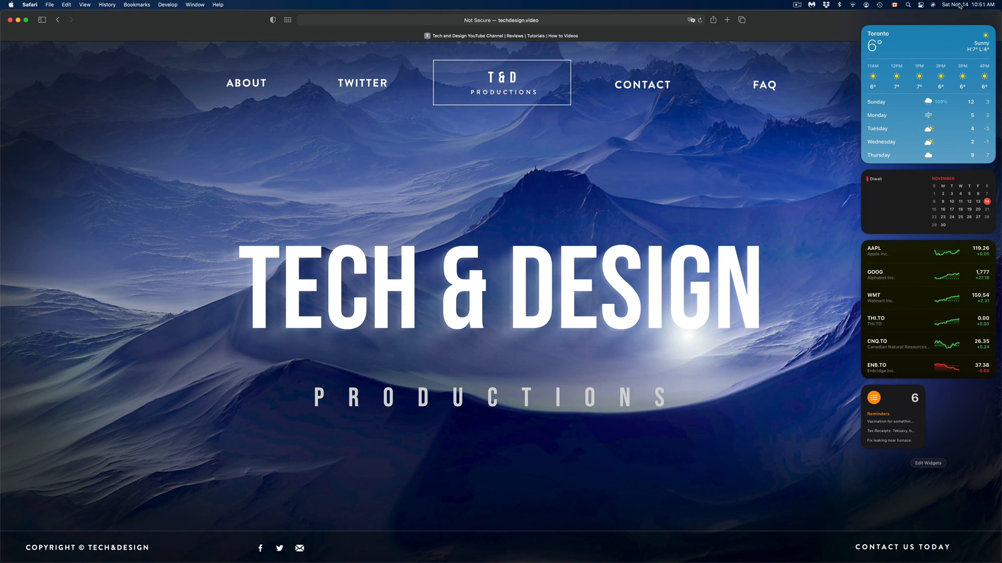
pyautogui.click(959, 5)
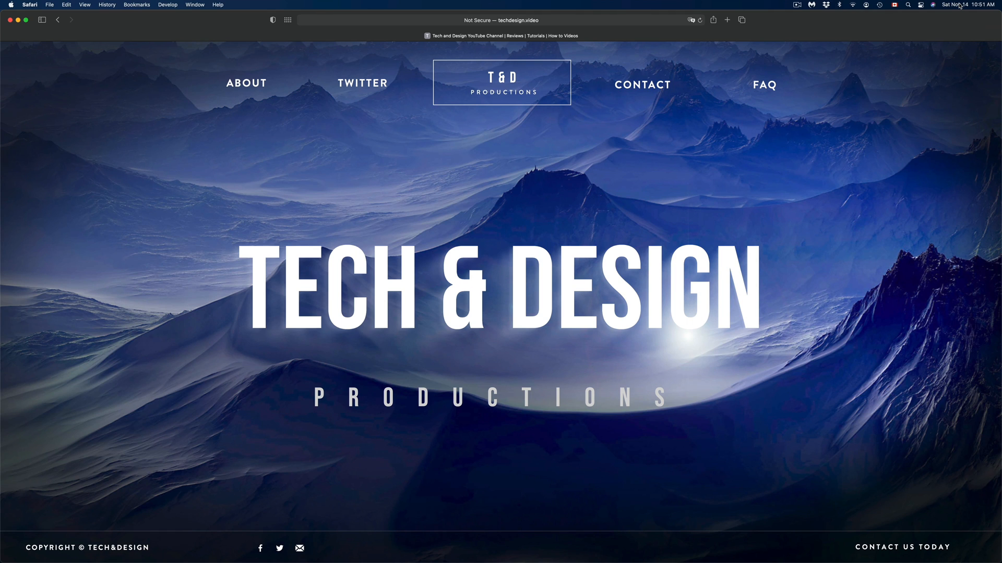
pyautogui.click(958, 8)
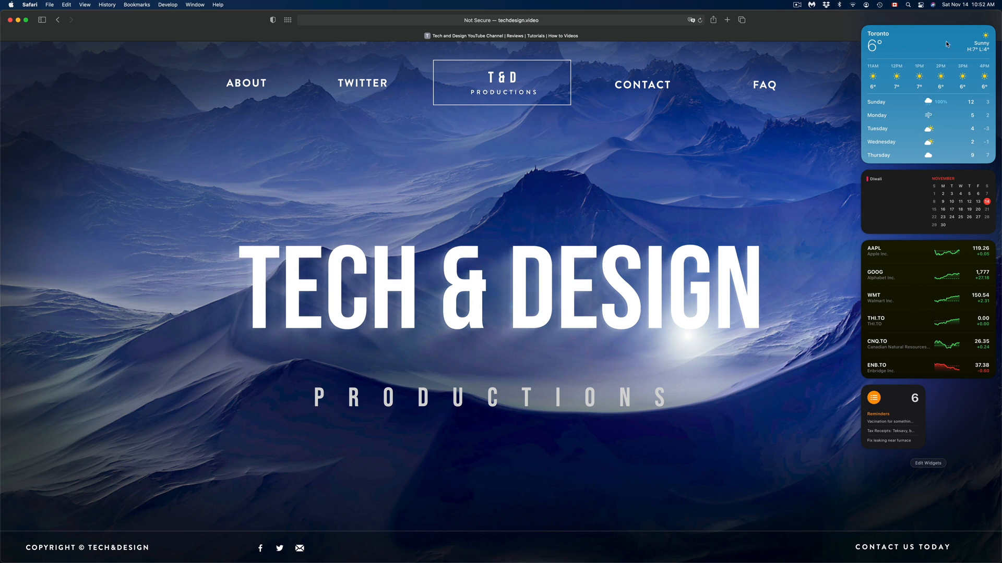
pyautogui.click(956, 5)
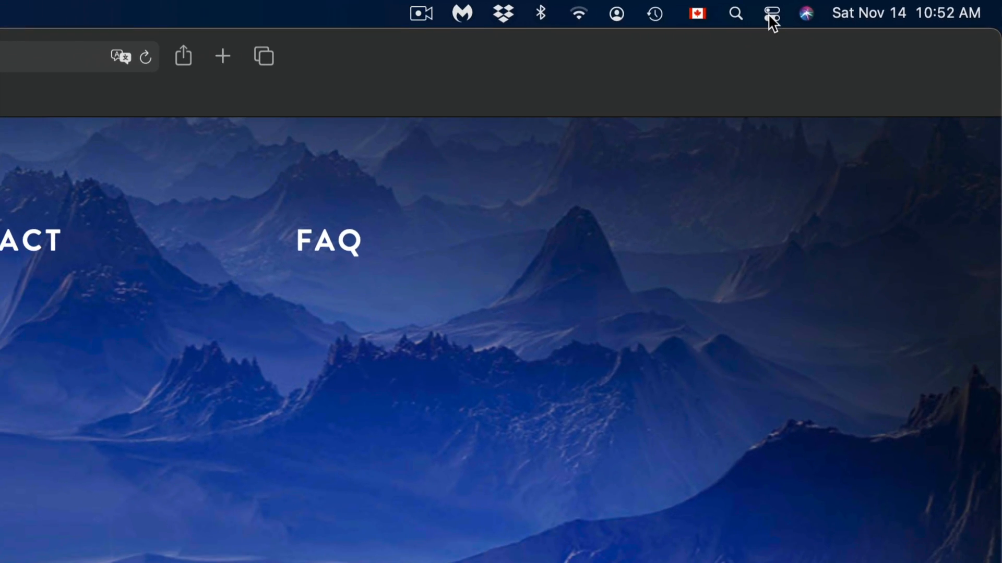
# - Open Control Center, view the Bluetooth devices and Wi-Fi networks menus, and return to the main view
pyautogui.click(770, 13)
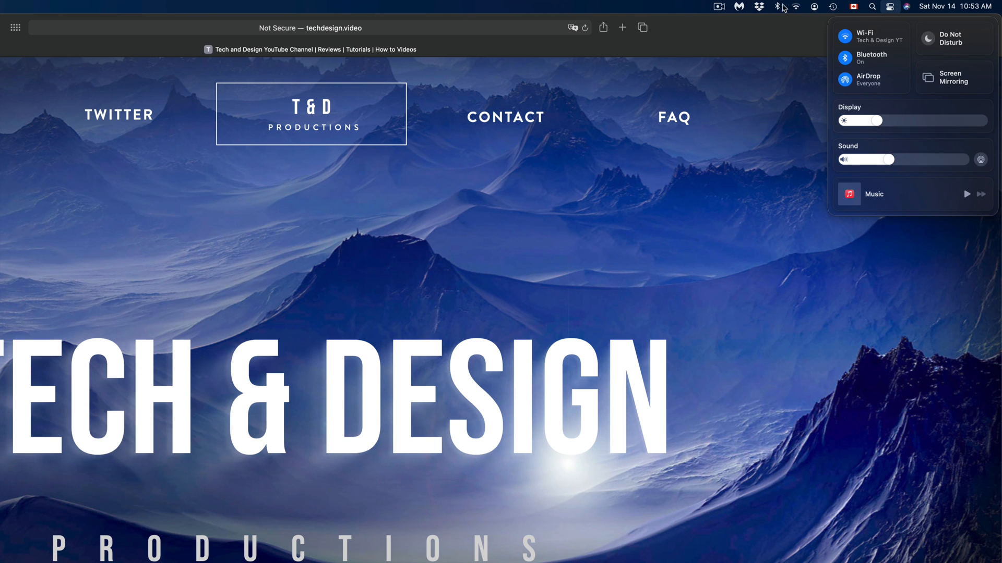
pyautogui.click(777, 6)
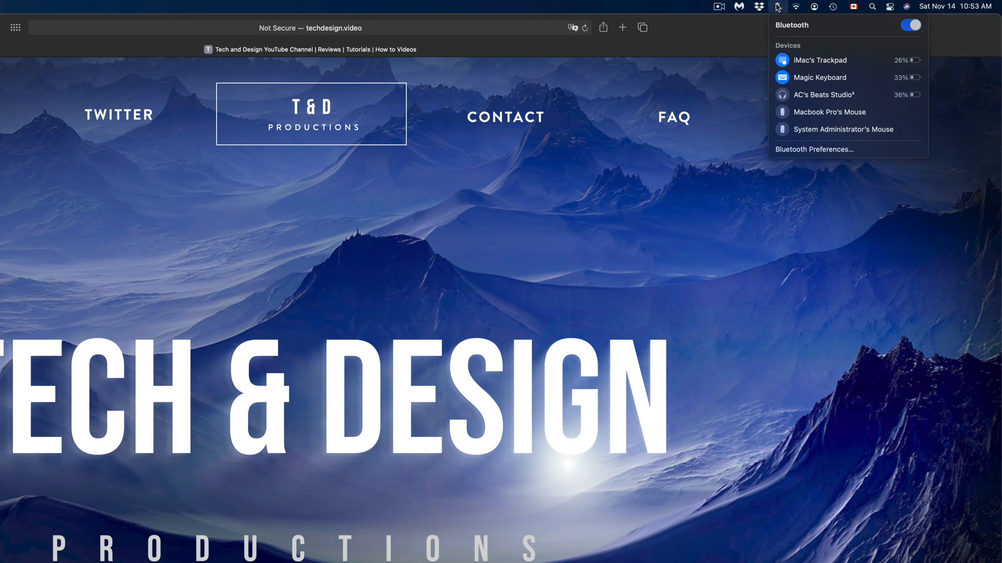
pyautogui.click(799, 6)
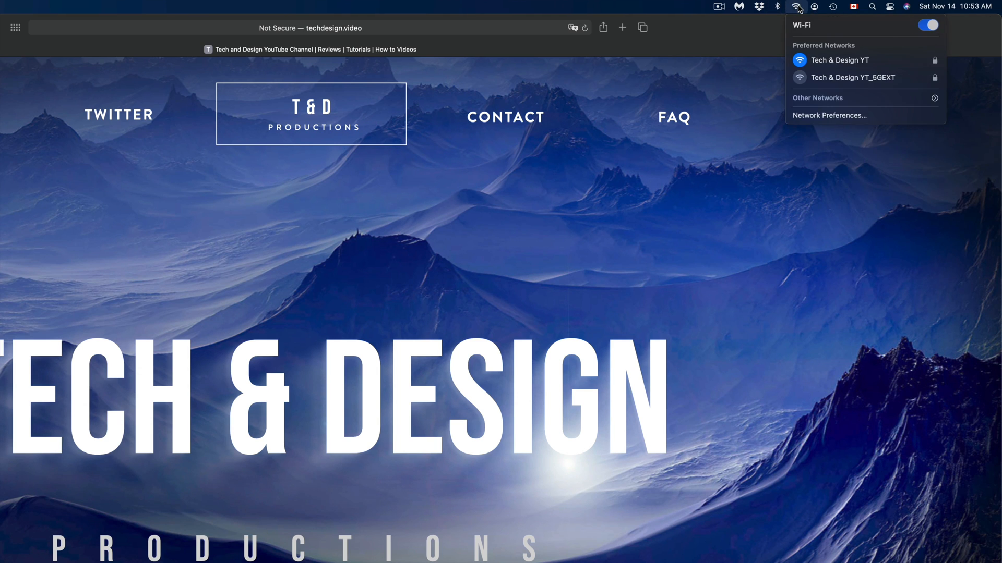
pyautogui.click(889, 7)
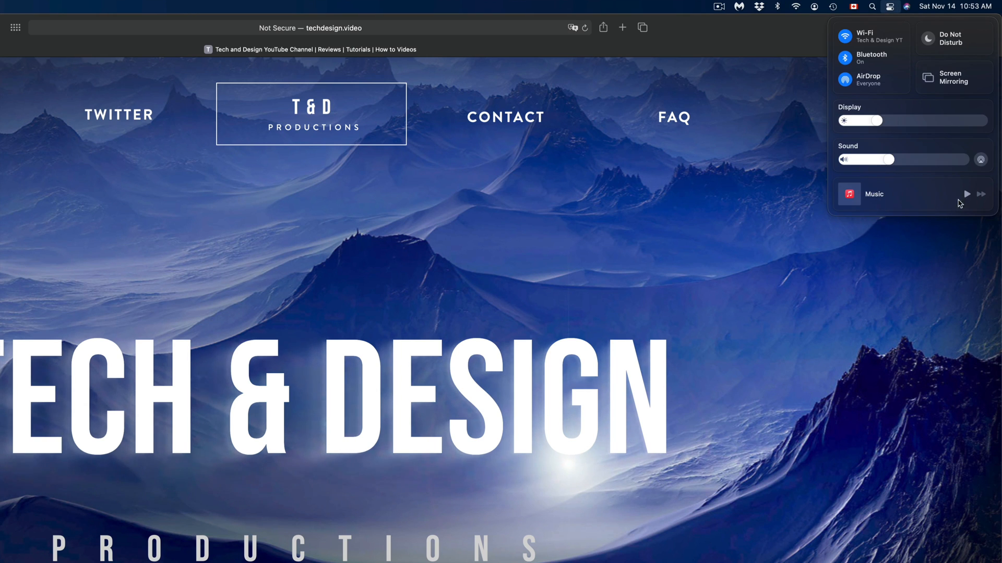
pyautogui.moveTo(973, 65)
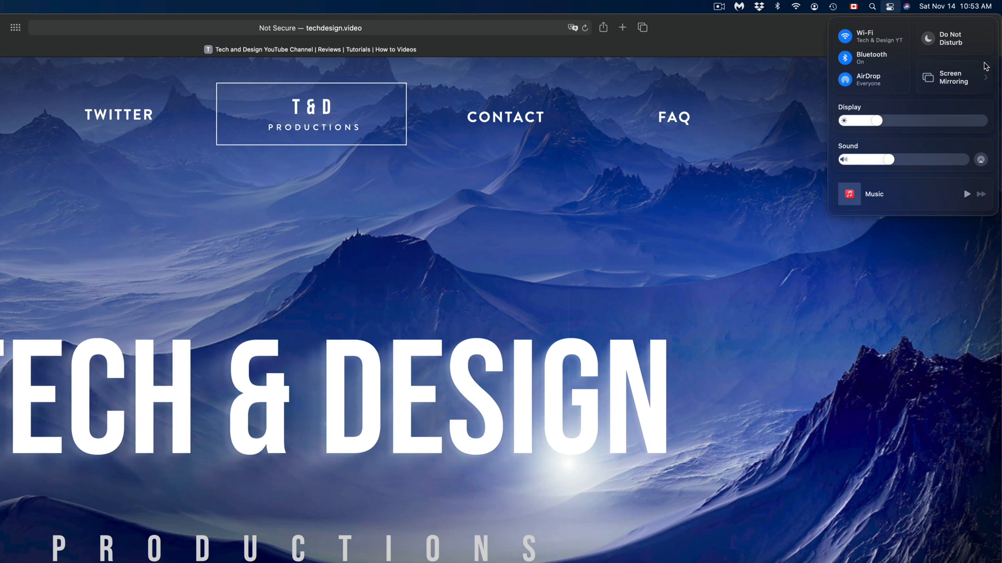